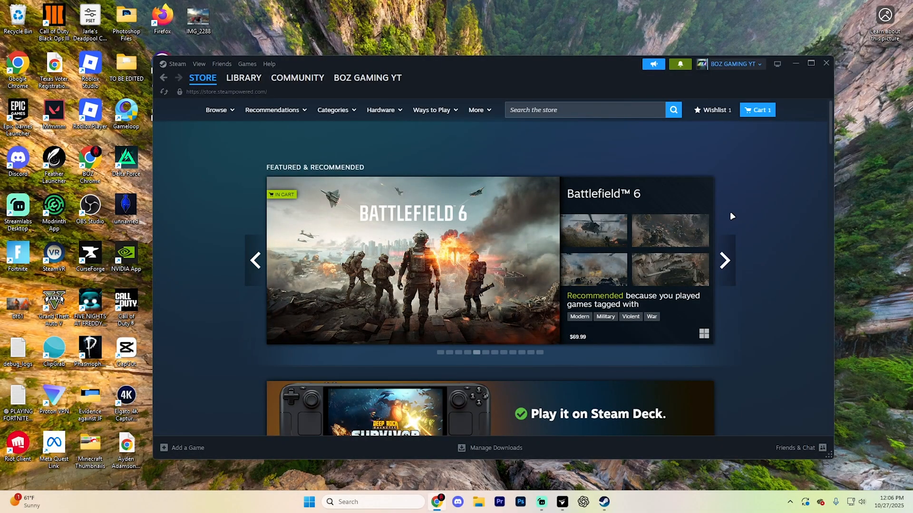
Open my own Steam community profile page from the account name dropdown.
left_click(724, 260)
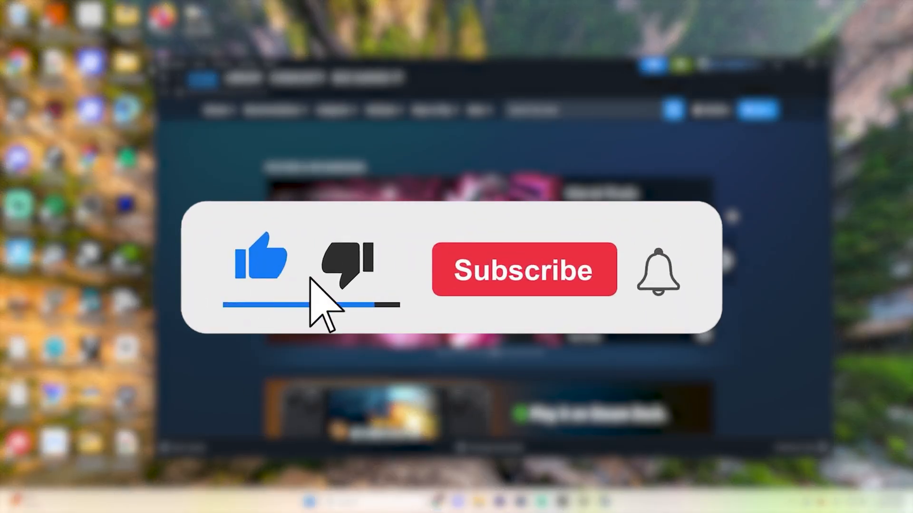
left_click(523, 269)
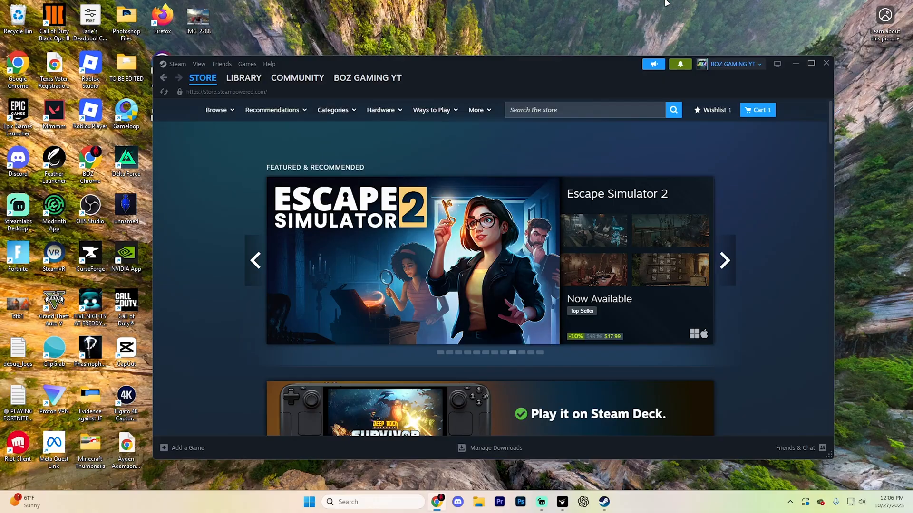
left_click(725, 261)
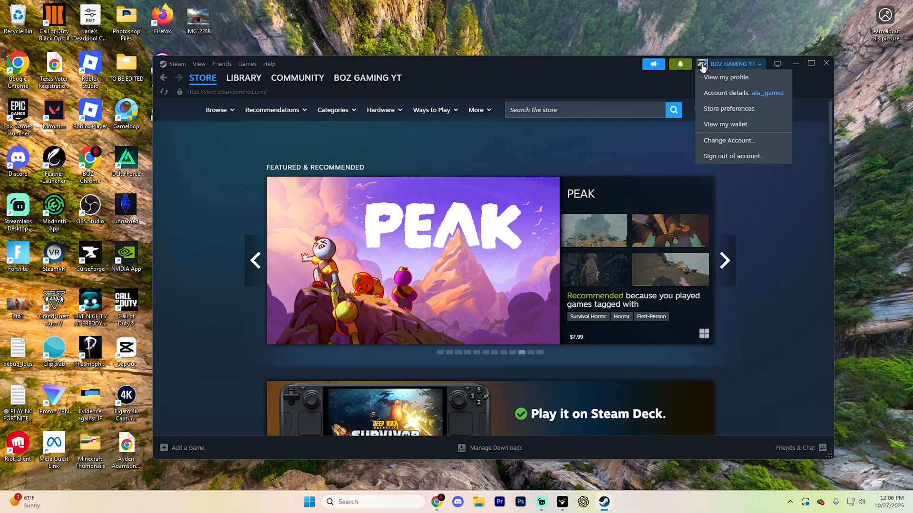
left_click(725, 77)
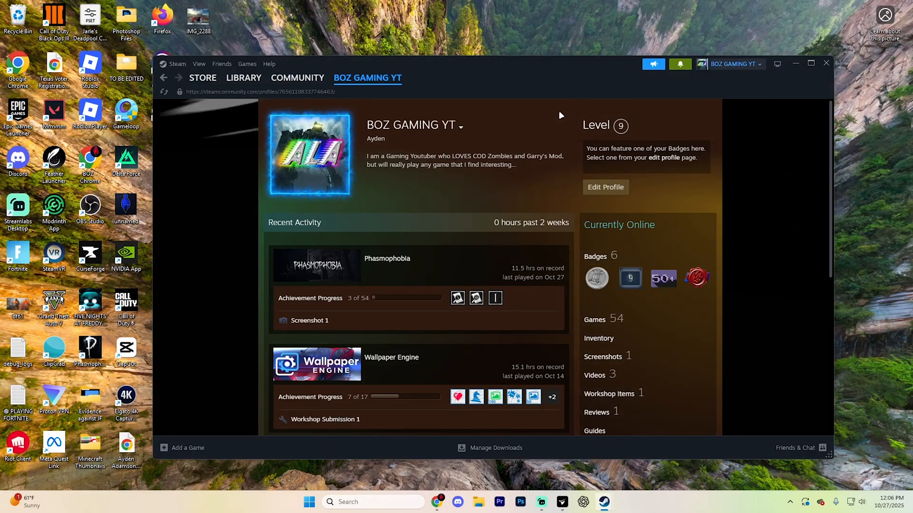
mouse_move(606, 187)
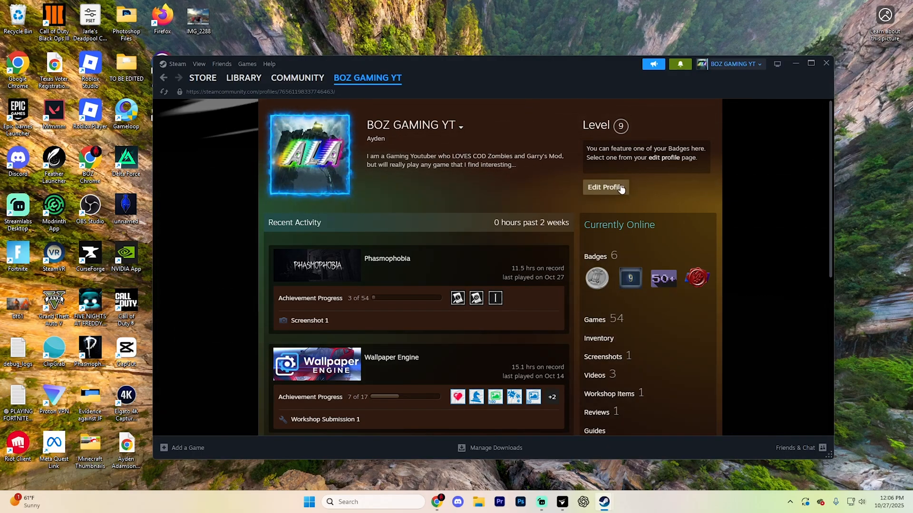
Enter the profile editor and show the Profile Background section with Default, Car and Cabin Lake.
left_click(604, 188)
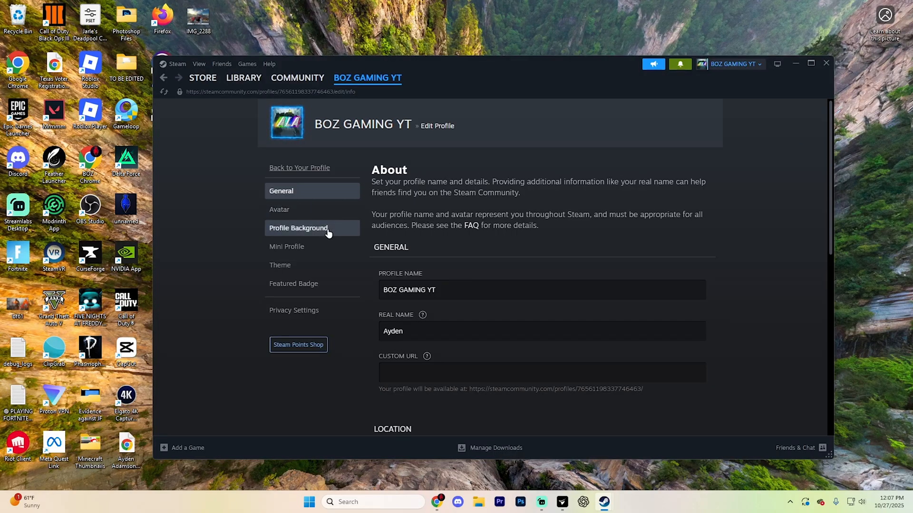
left_click(299, 227)
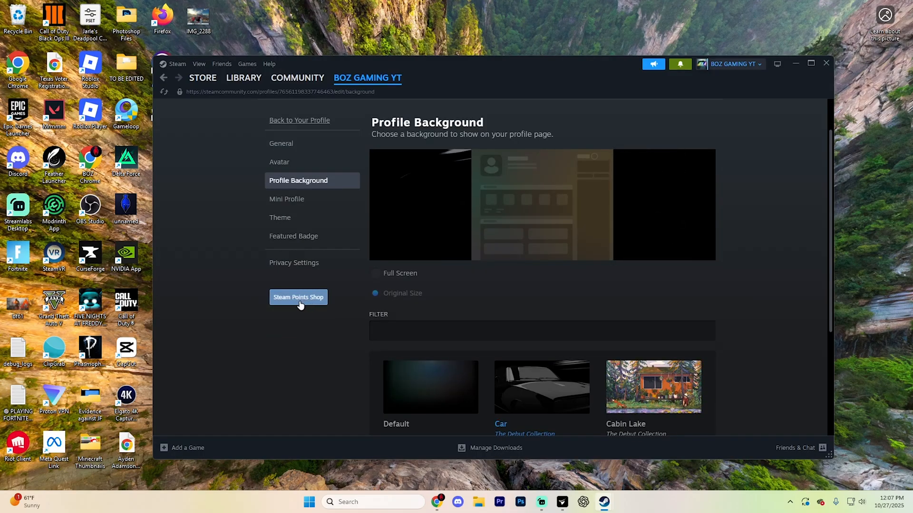
Go to the Steam Points Shop and bring its Profile item categories into view.
left_click(297, 297)
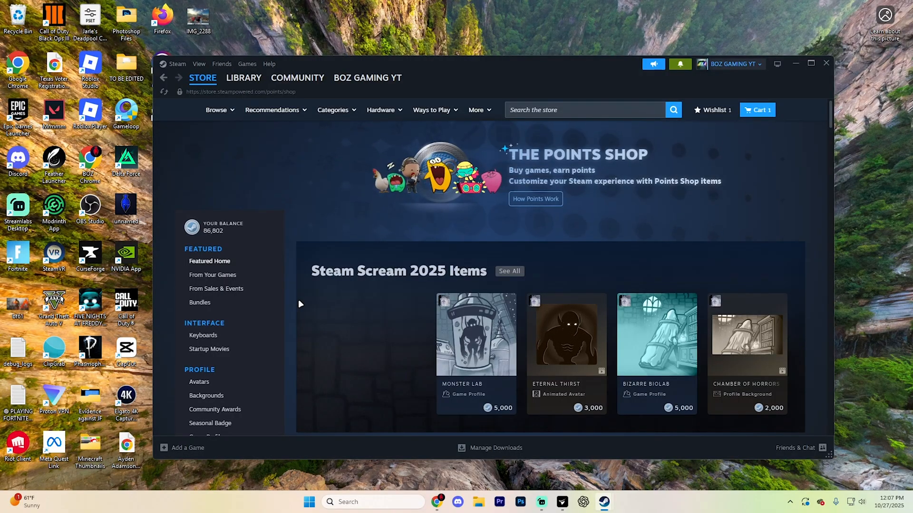
scroll("down", 3)
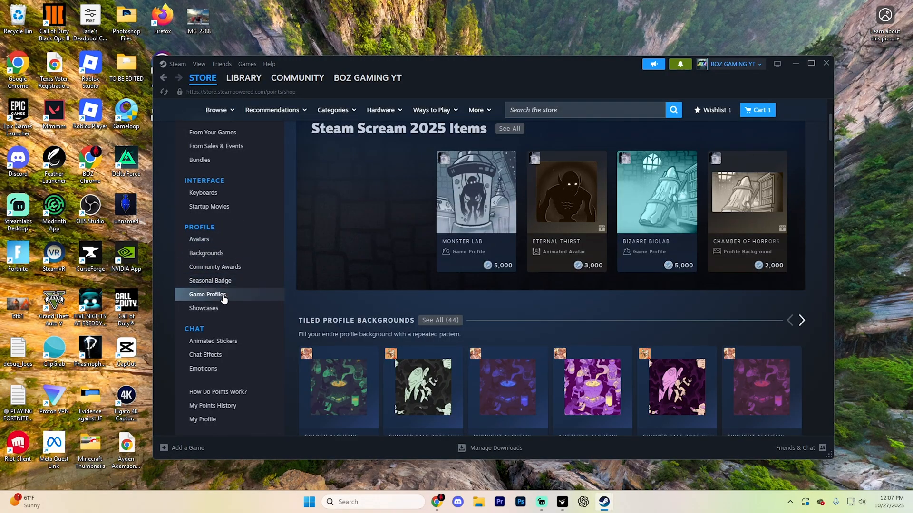
Browse the All Game Profiles grid, including bundles like Wingspan and Cluedo at 5,000–10,000 points.
left_click(208, 293)
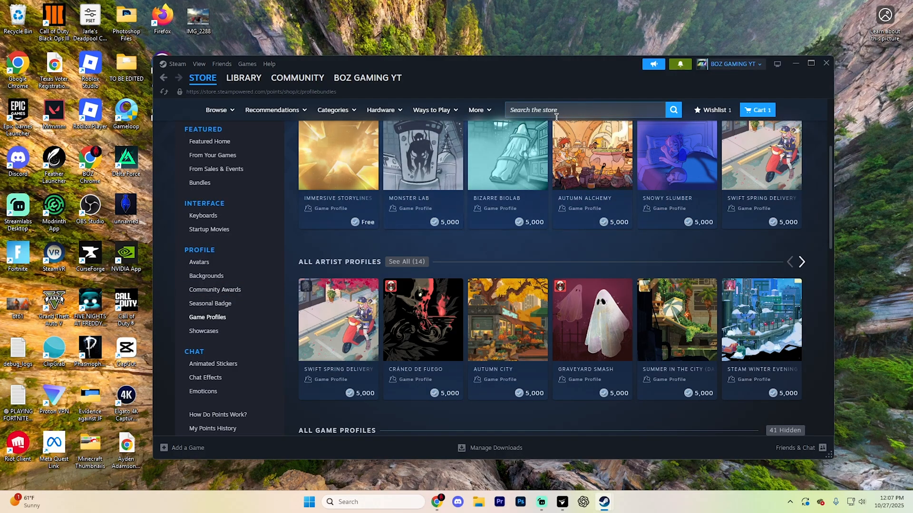
mouse_move(636, 100)
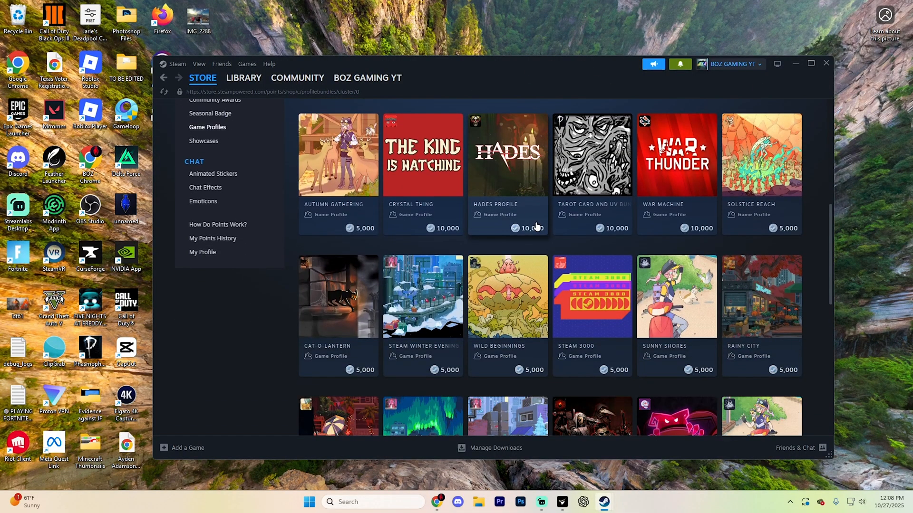
scroll("down", 3)
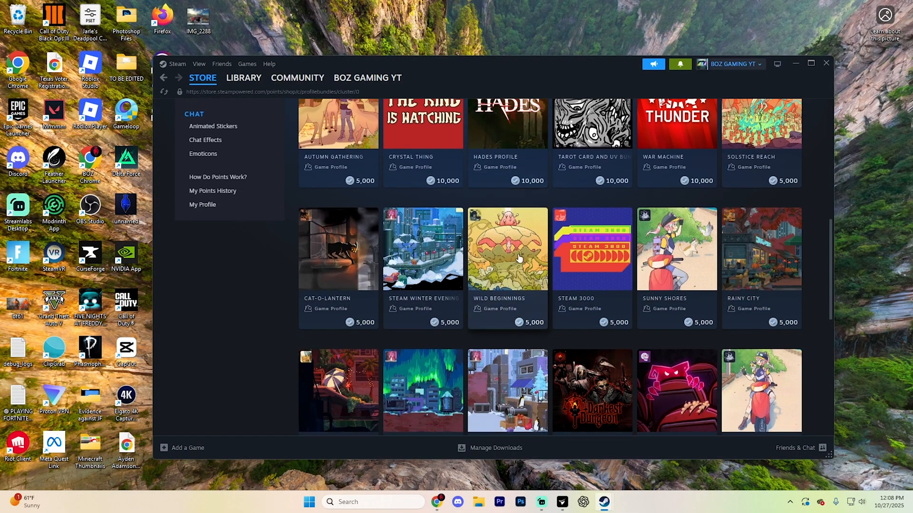
mouse_move(374, 249)
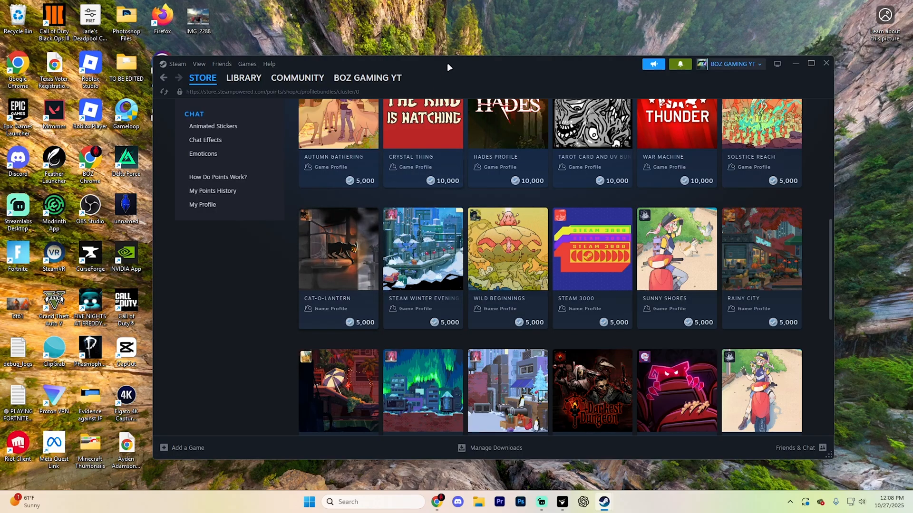
scroll("down", 3)
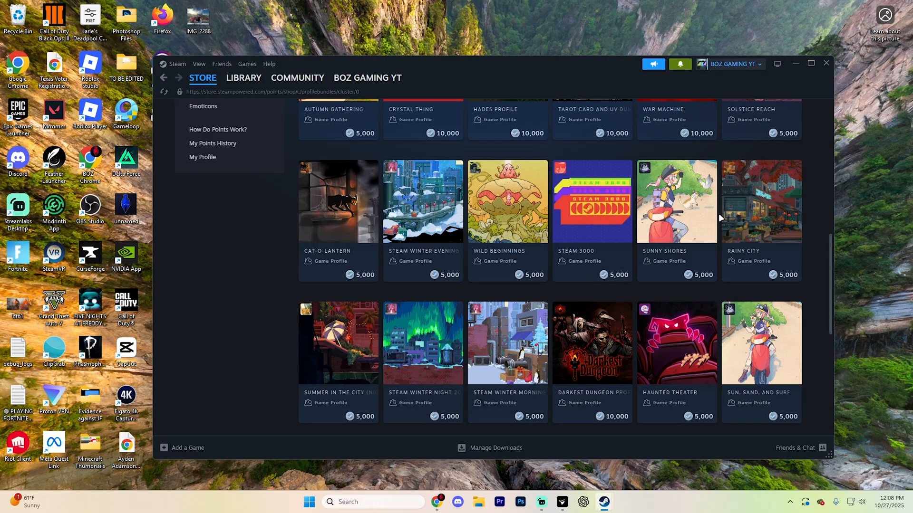
mouse_move(710, 236)
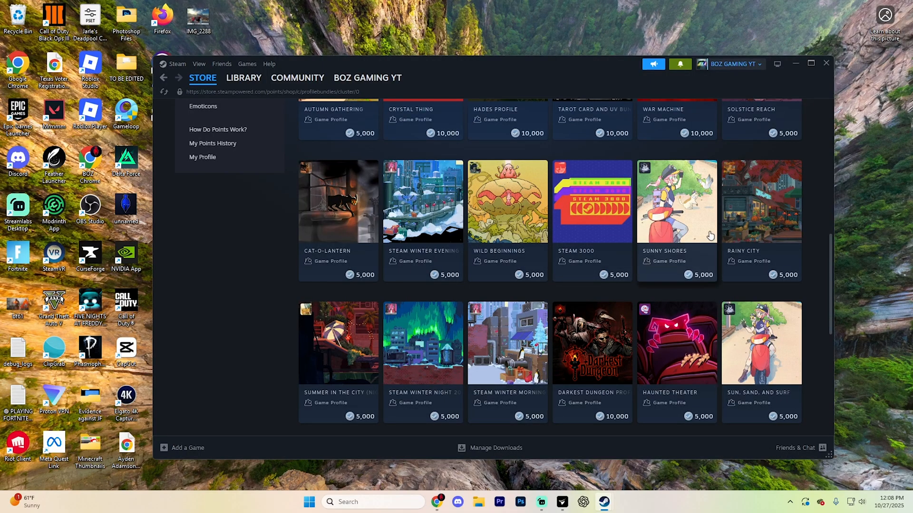
mouse_move(704, 200)
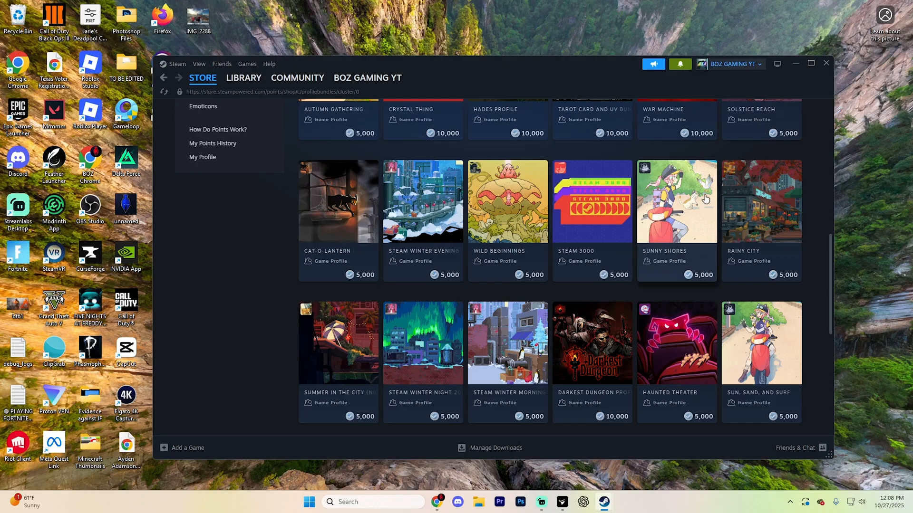
scroll("down", 3)
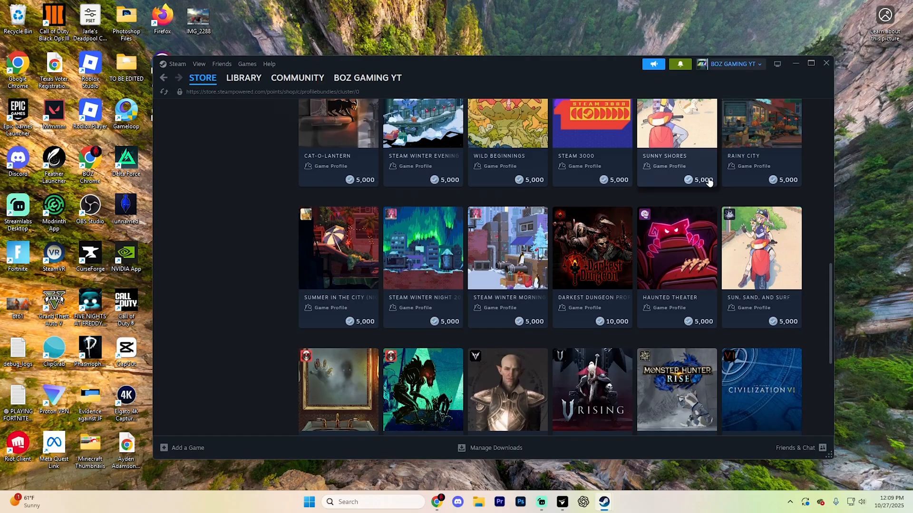
scroll("down", 3)
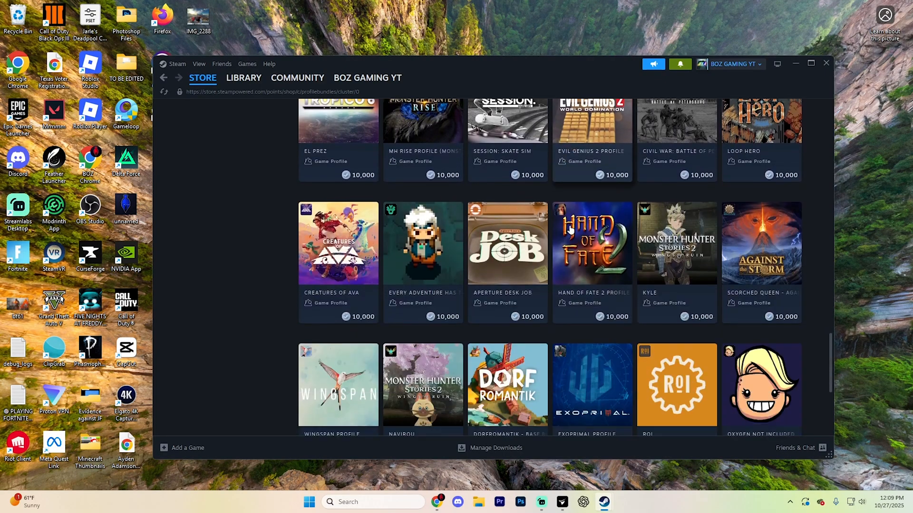
scroll("down", 3)
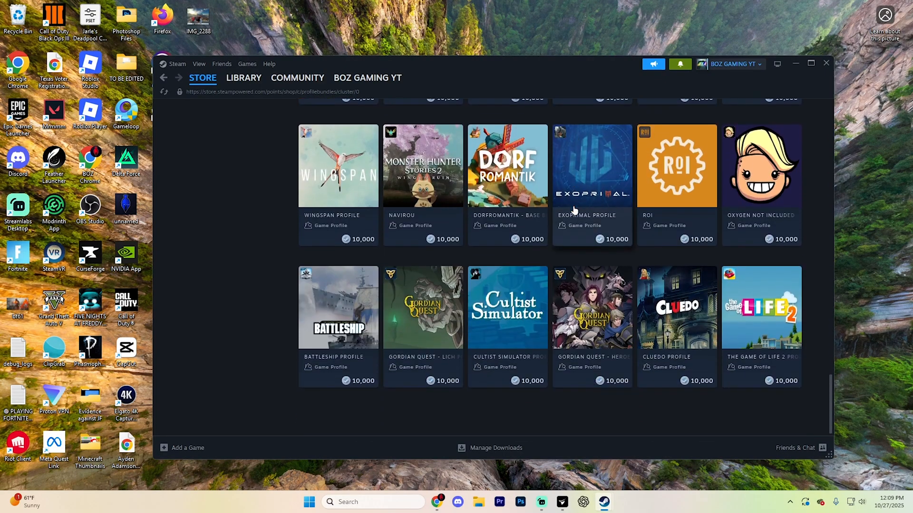
mouse_move(617, 283)
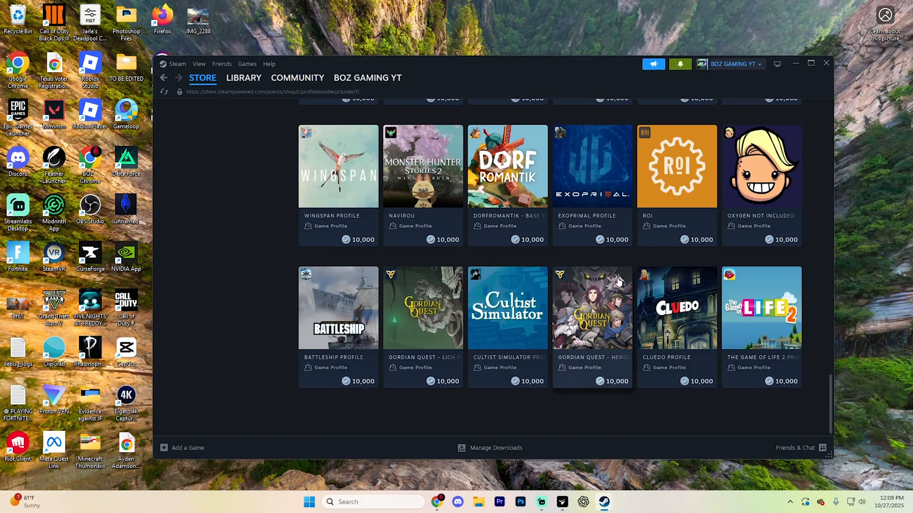
scroll("up", 3)
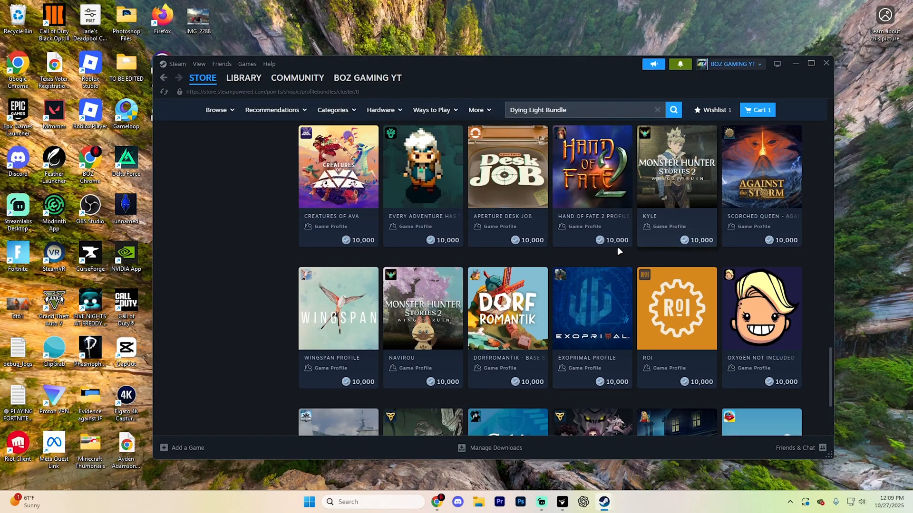
Return via Edit Profile to the Profile Background settings showing Default, Car and Cabin Lake.
left_click(367, 77)
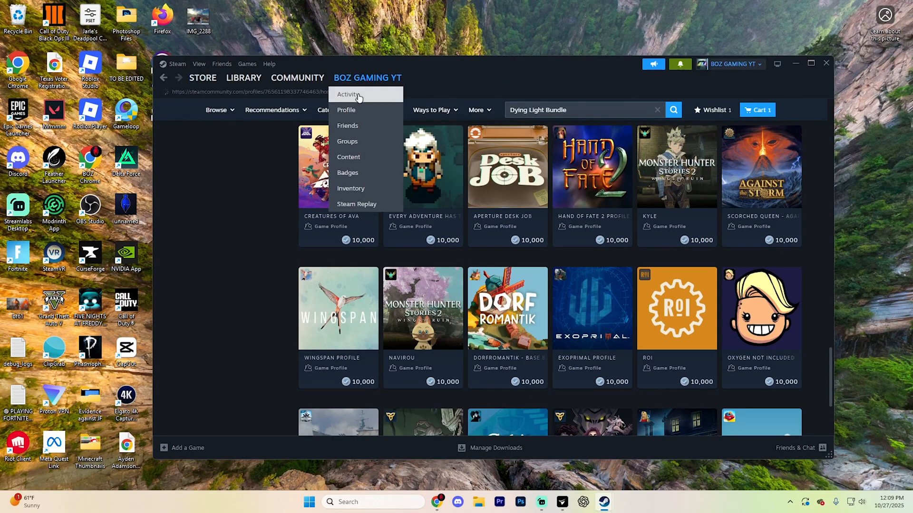
left_click(346, 109)
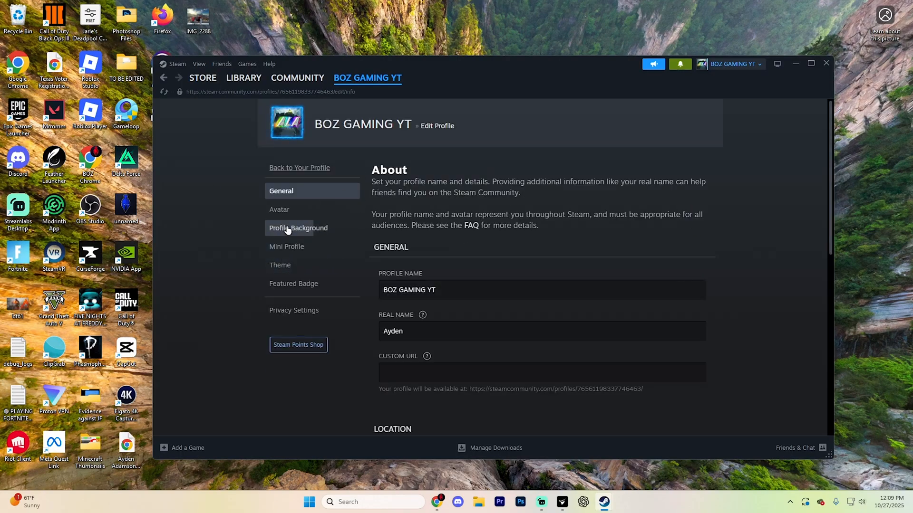
left_click(298, 228)
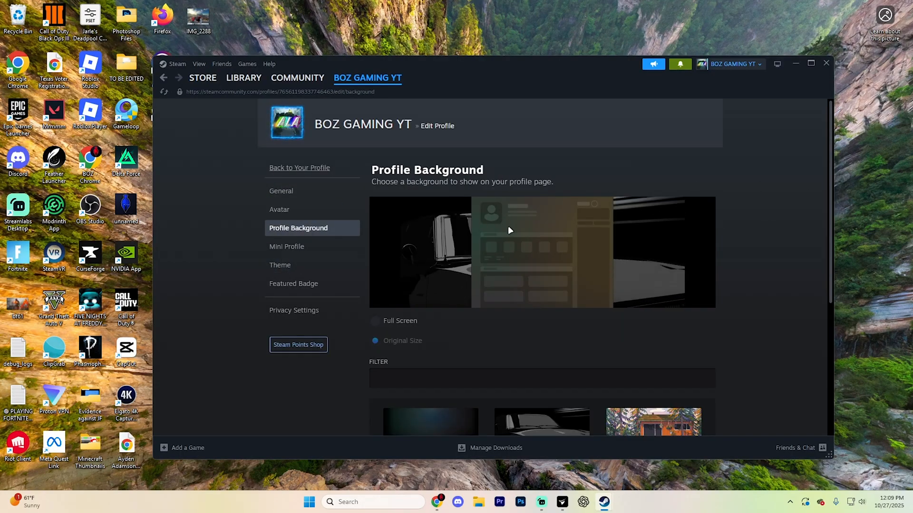
scroll("down", 3)
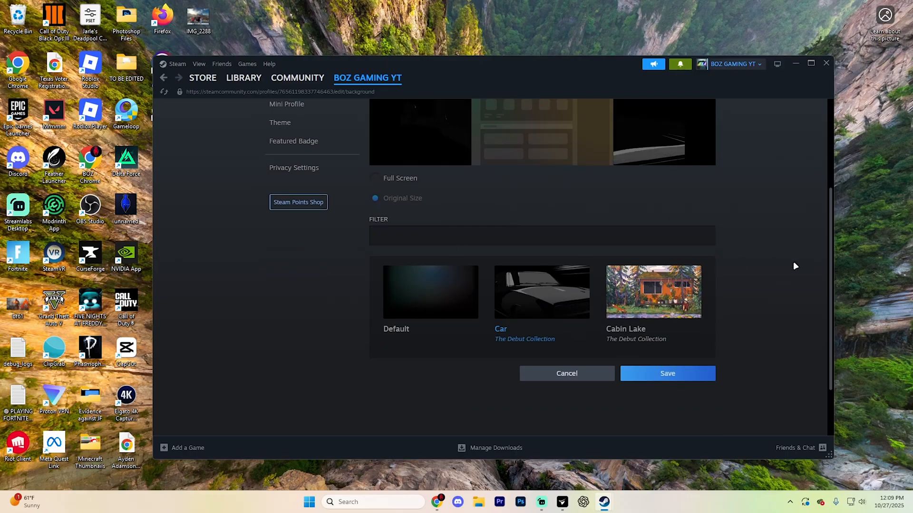
scroll("up", 3)
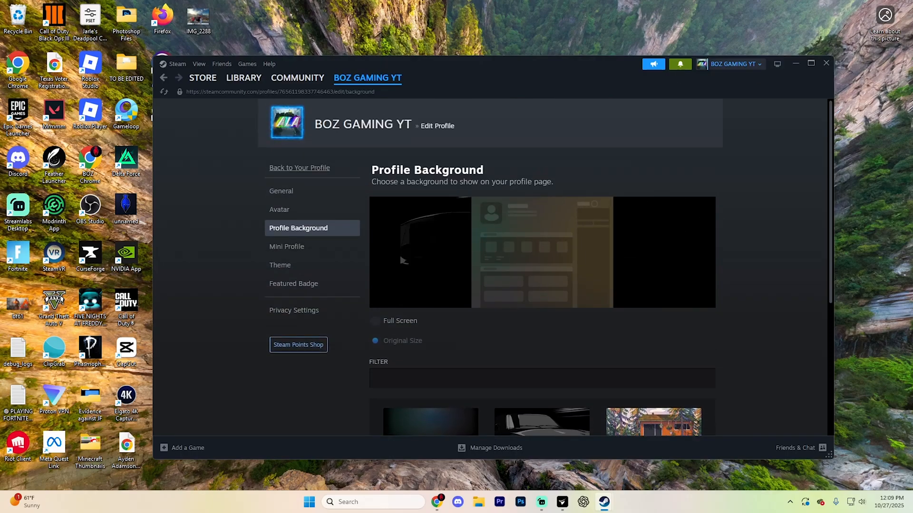